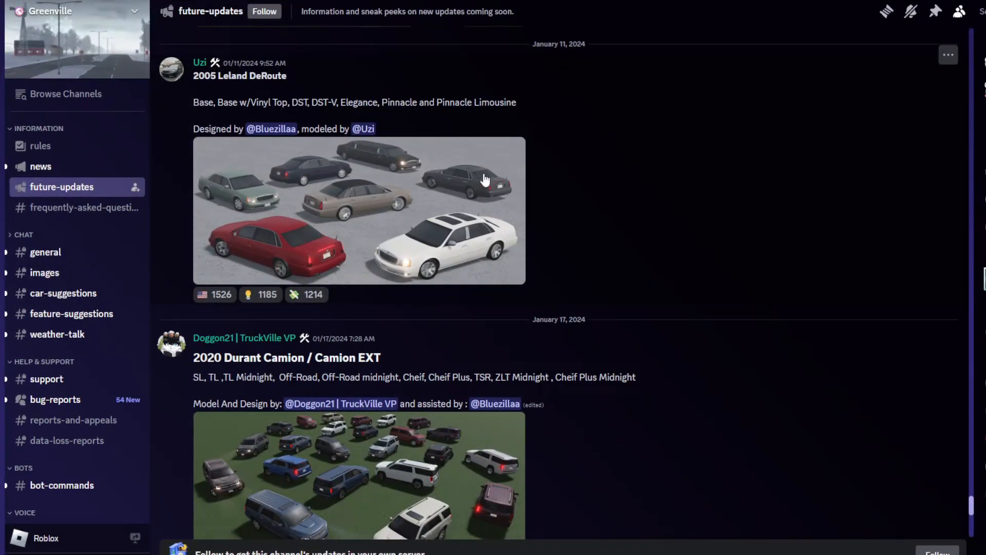
mouse_move(193, 82)
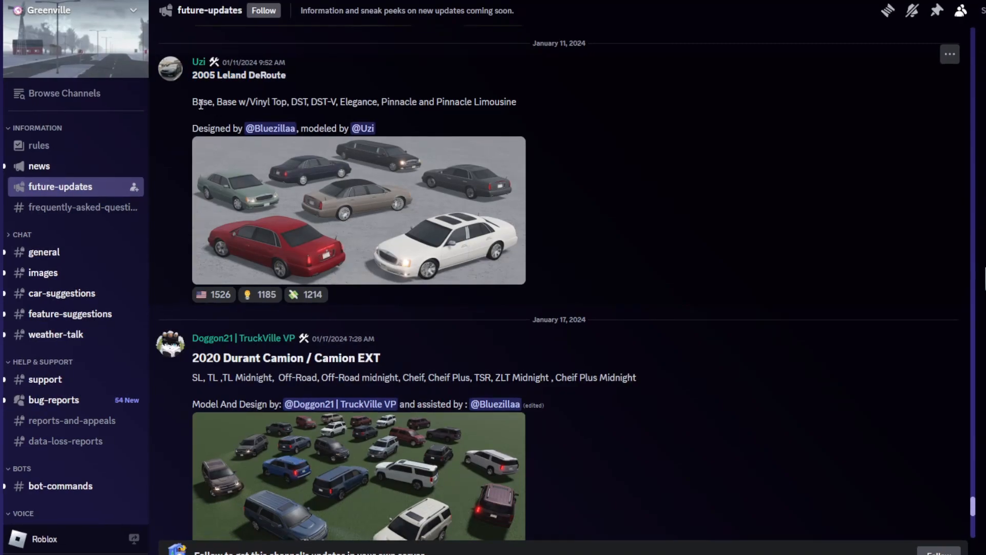
mouse_move(241, 117)
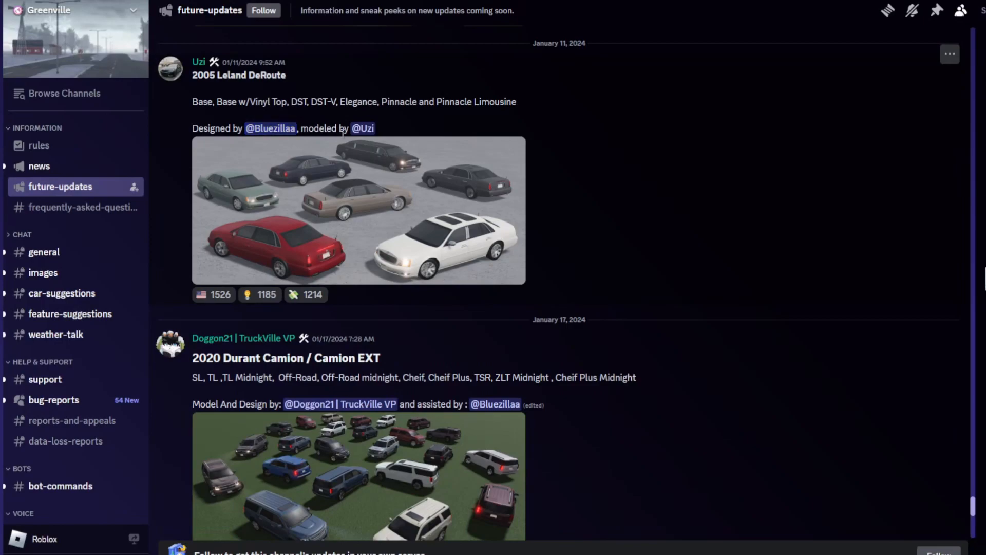
Enlarge the 2005 Leland DeRoute lineup photo showing the sedans and limousine.
left_click(358, 209)
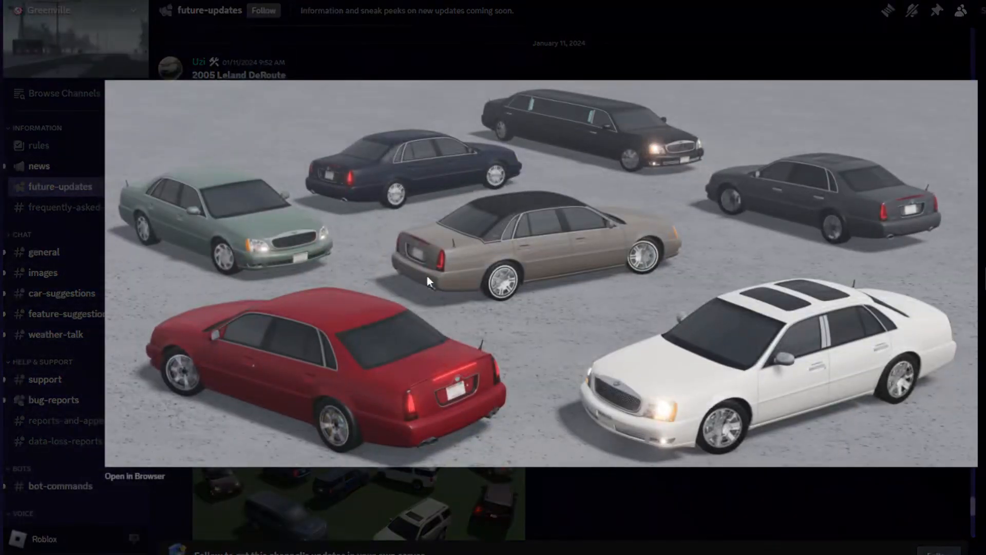
mouse_move(299, 353)
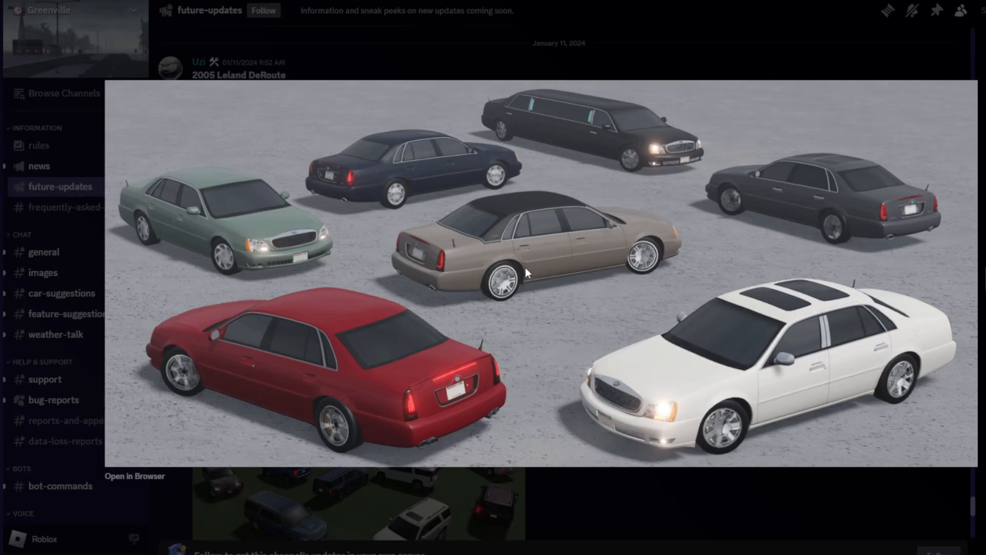
mouse_move(636, 157)
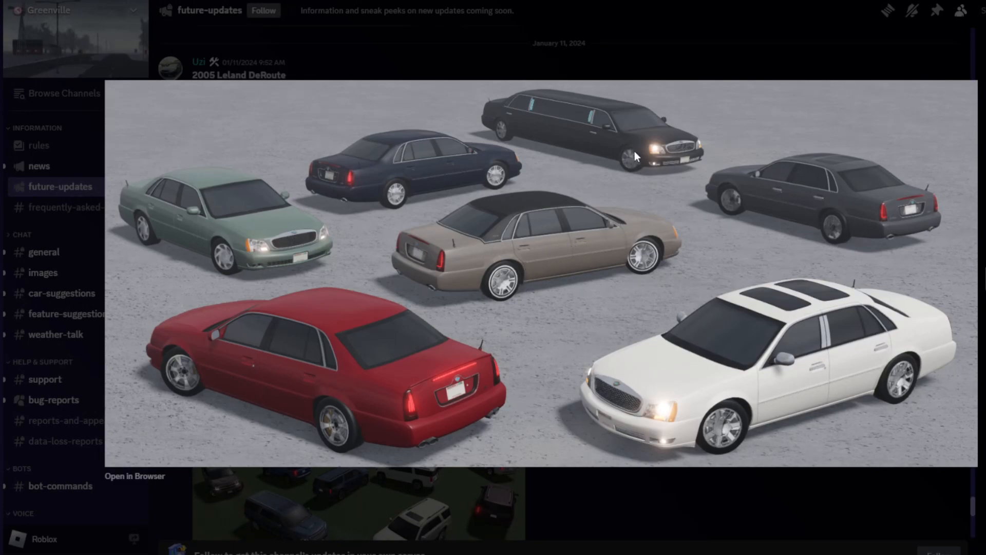
mouse_move(642, 244)
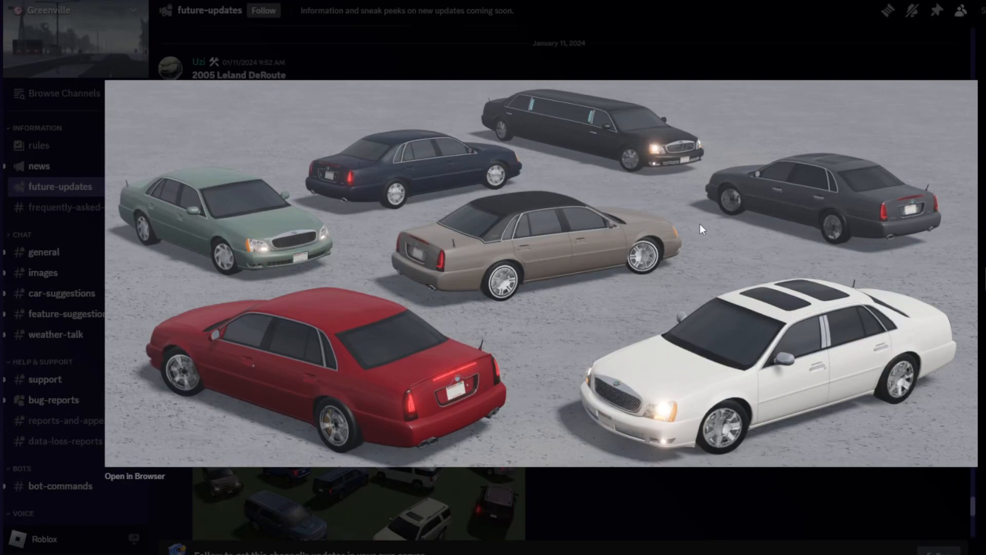
Scroll the feed down to the 2020 Durant Camion and 2006 Shizuoka Chief posts.
scroll("down", 3)
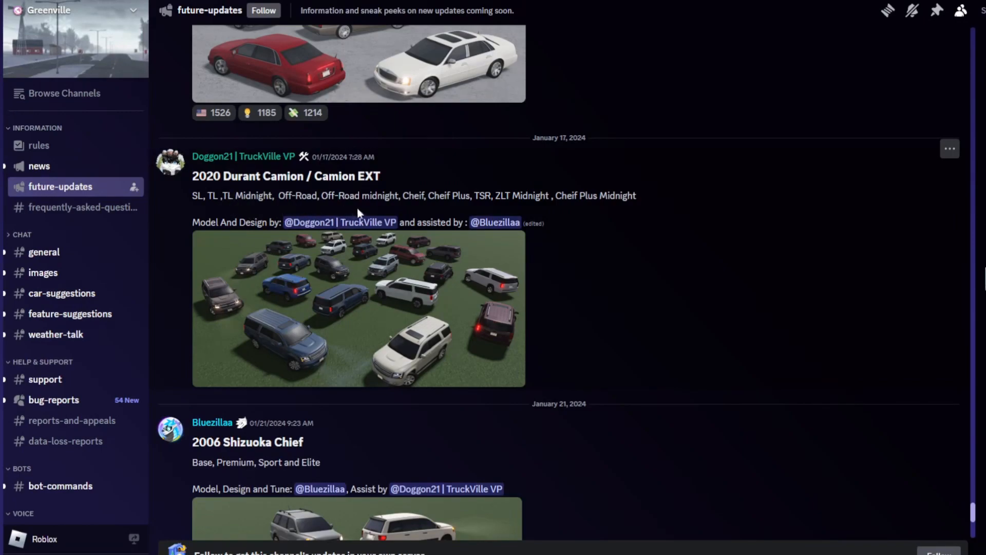
mouse_move(465, 217)
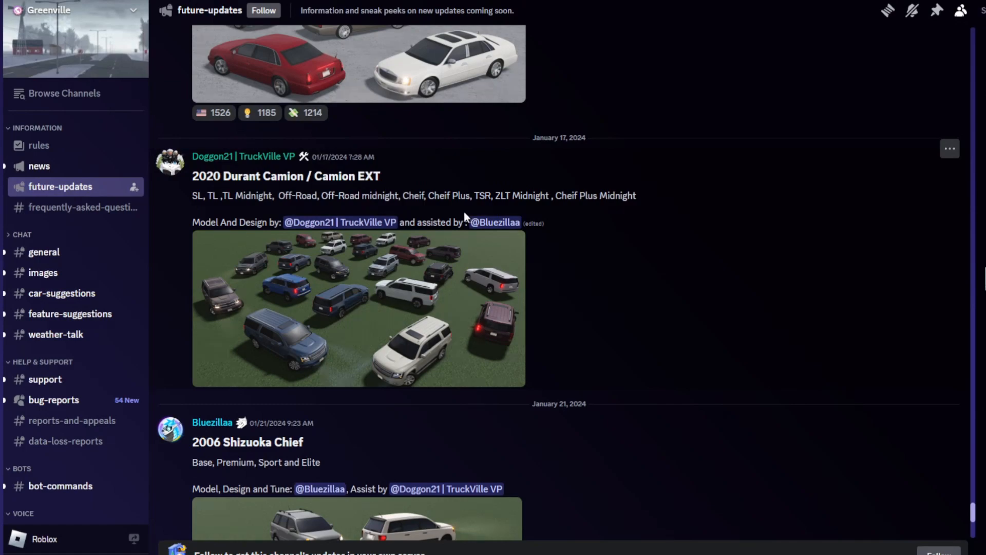
mouse_move(512, 215)
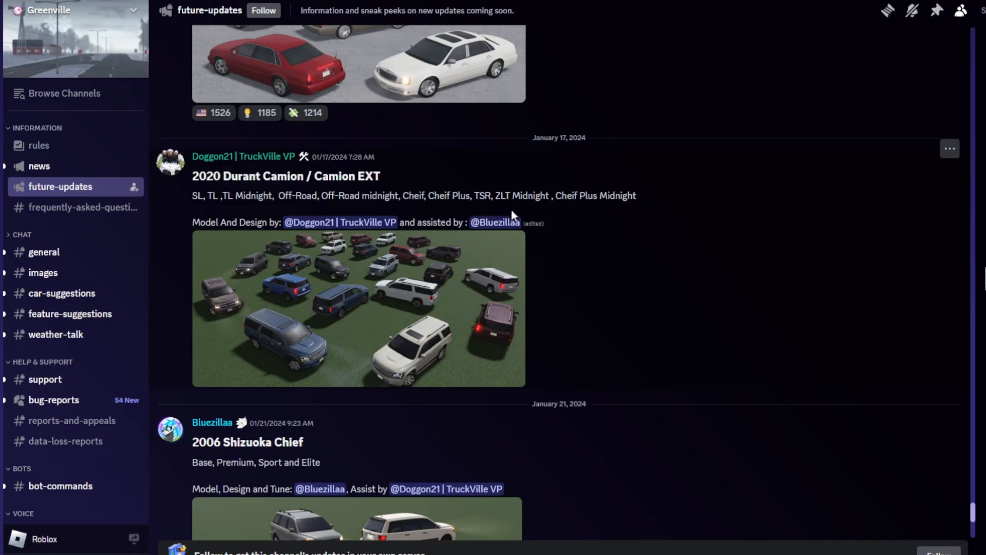
mouse_move(613, 207)
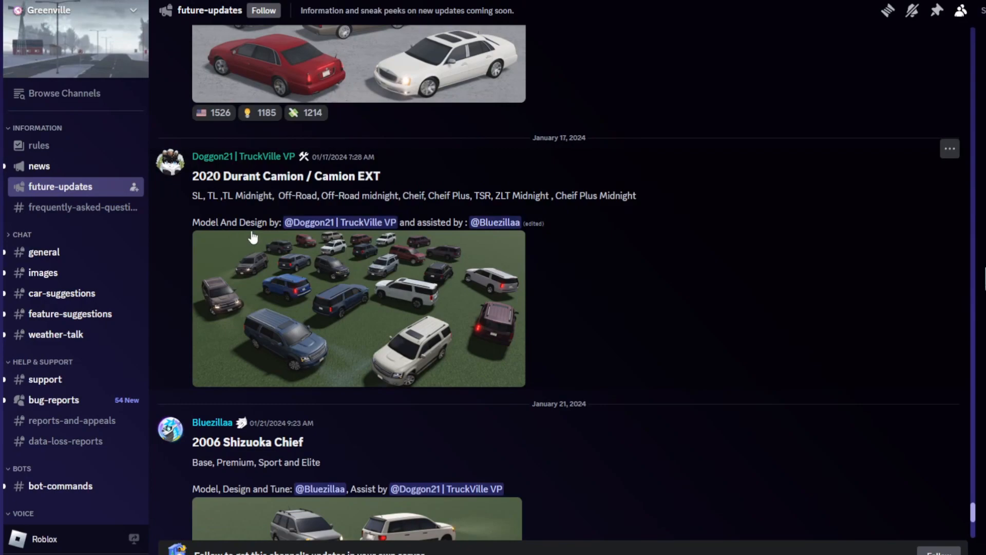
mouse_move(367, 235)
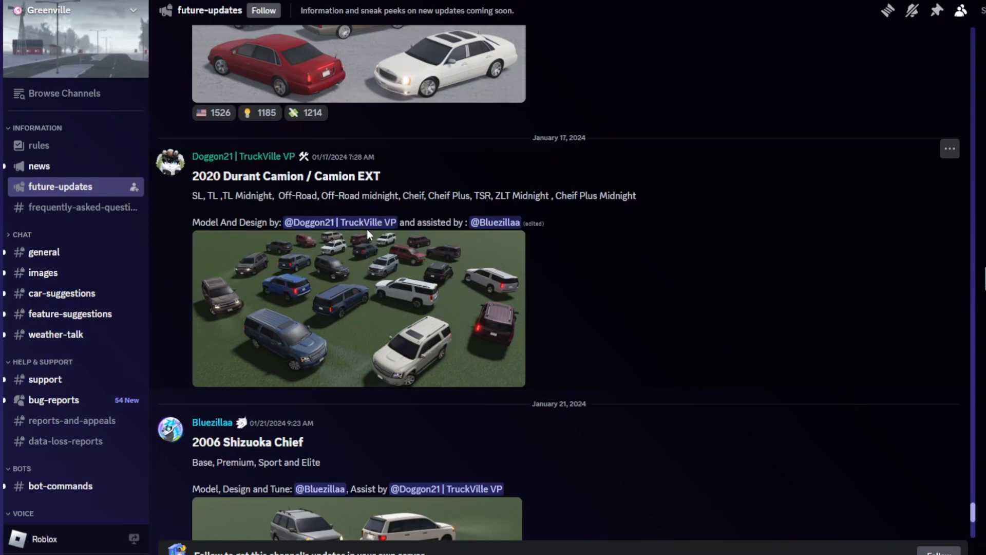
mouse_move(376, 326)
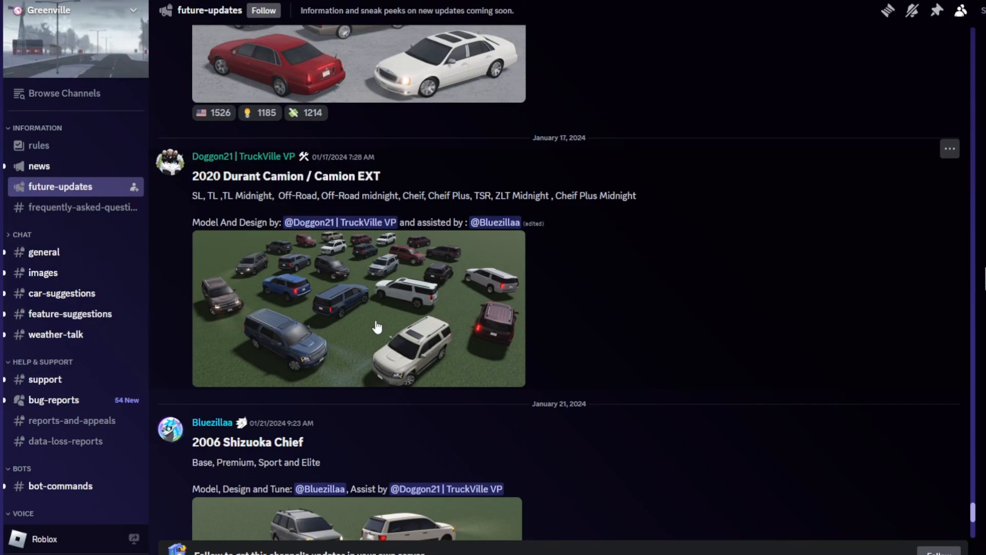
mouse_move(317, 315)
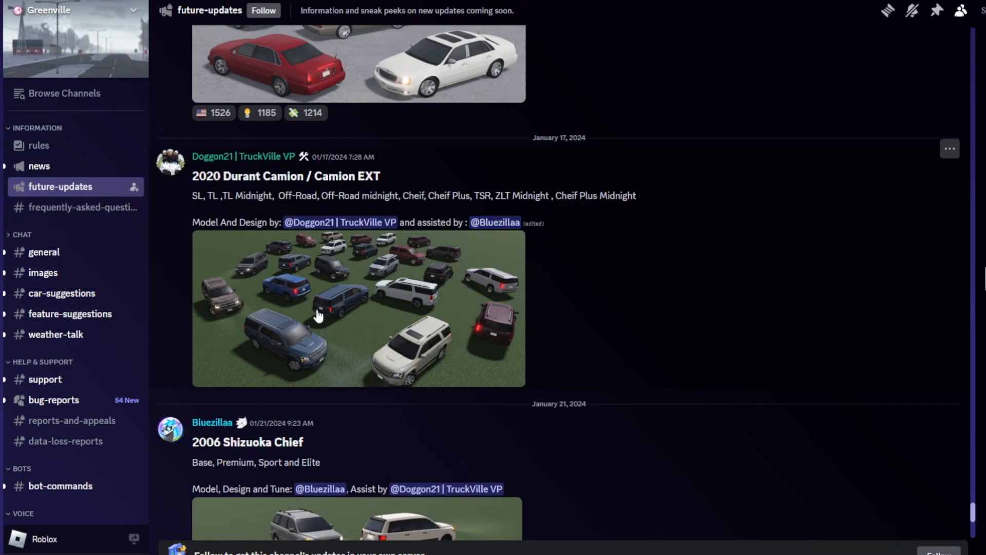
left_click(359, 308)
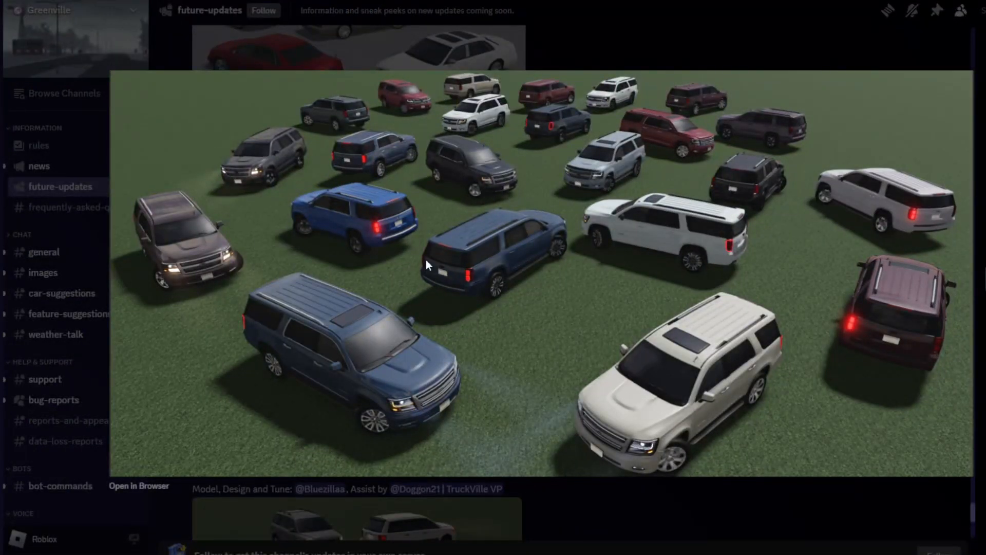
mouse_move(759, 294)
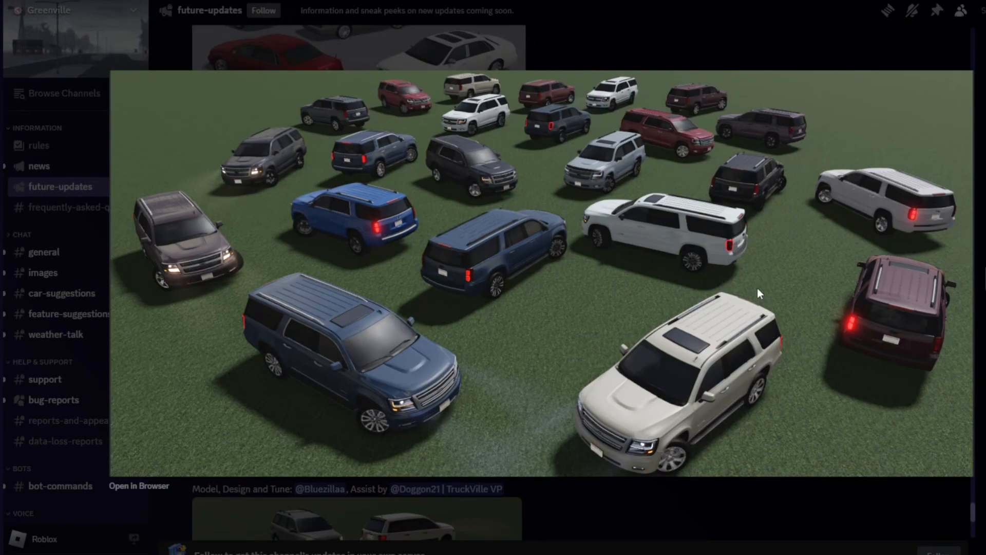
mouse_move(436, 216)
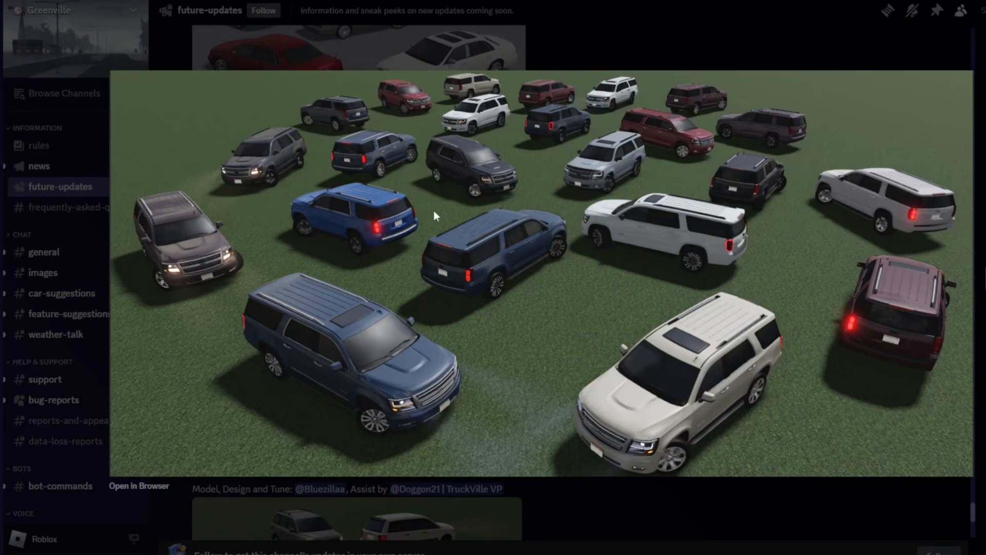
mouse_move(492, 148)
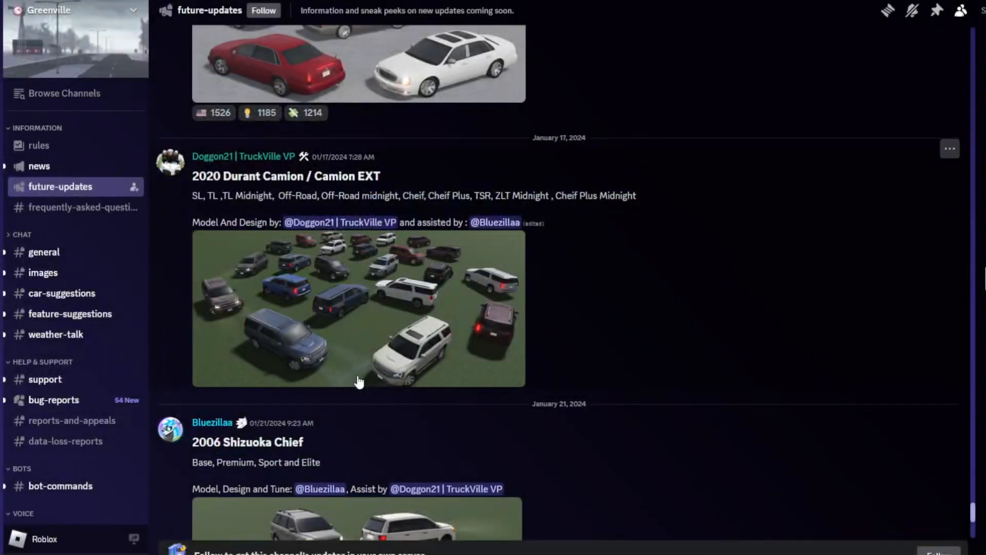
Scroll past the 2006 Shizuoka Chief post to the 2024 BKM Series70 post and its reactions.
scroll("down", 3)
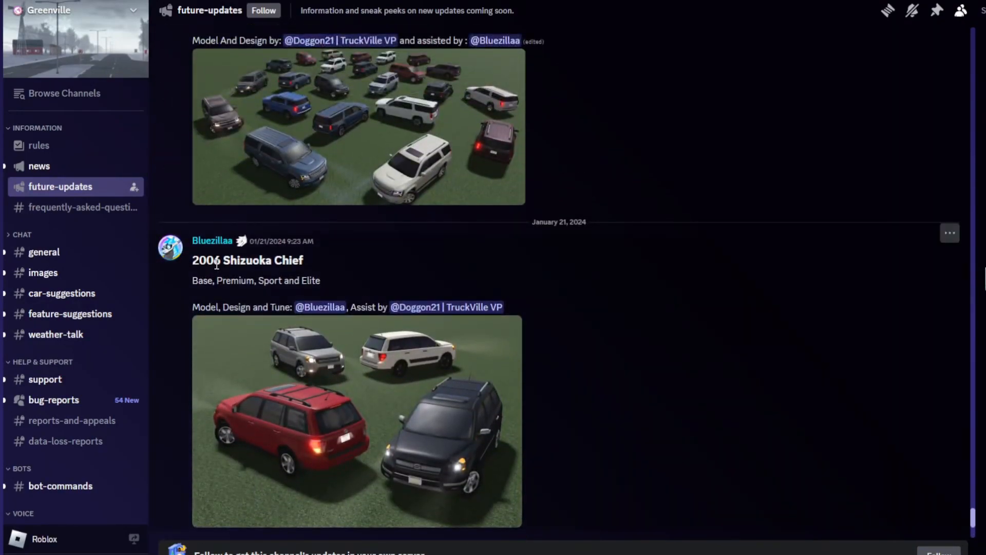
scroll("down", 3)
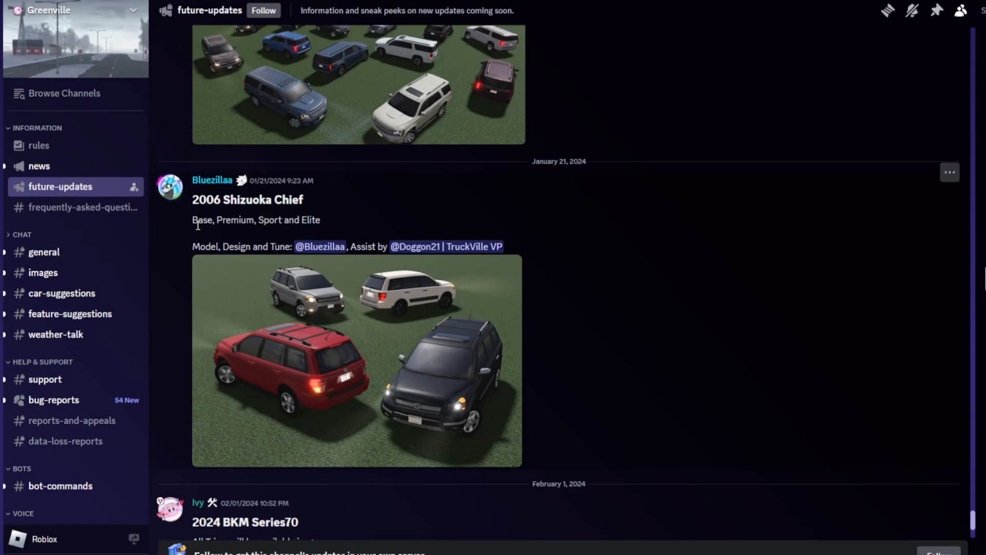
mouse_move(361, 227)
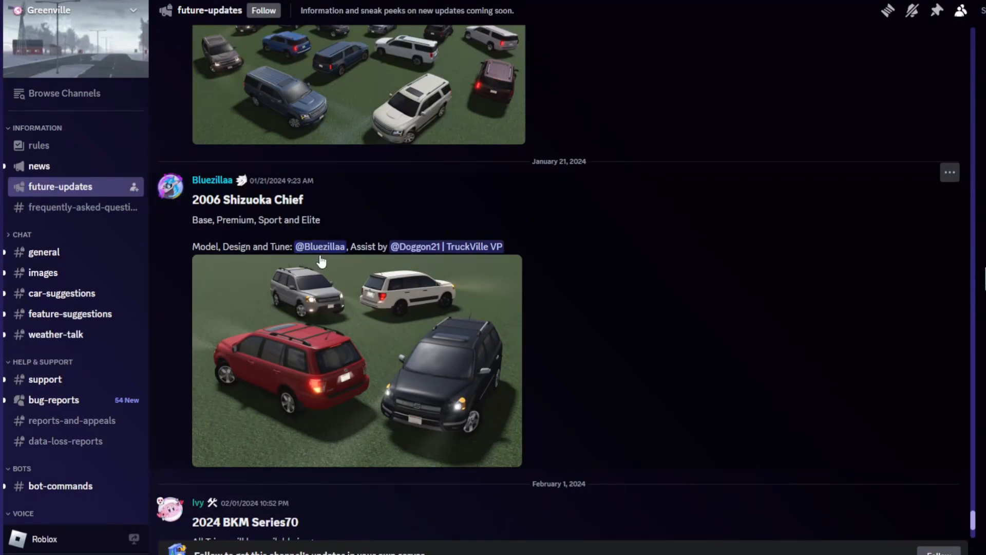
mouse_move(450, 261)
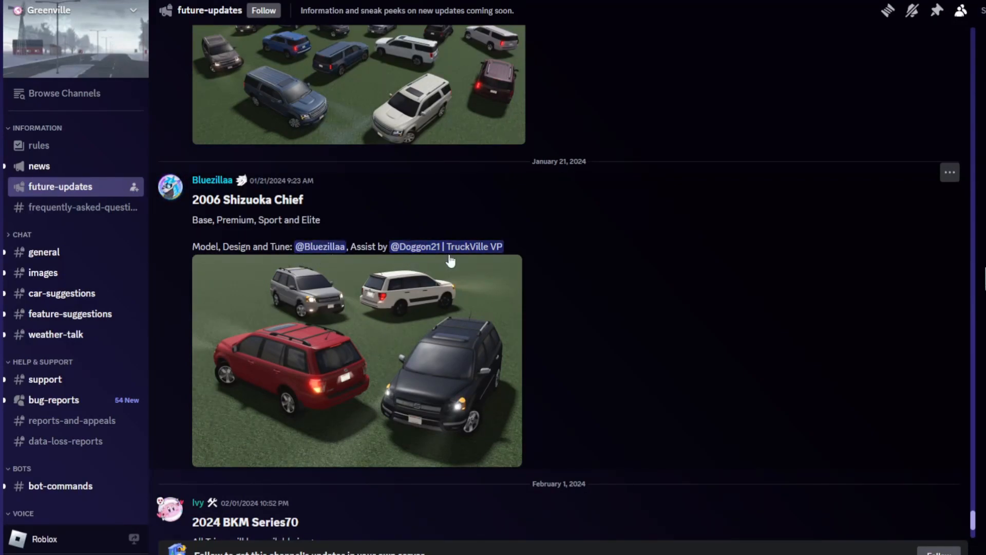
left_click(357, 358)
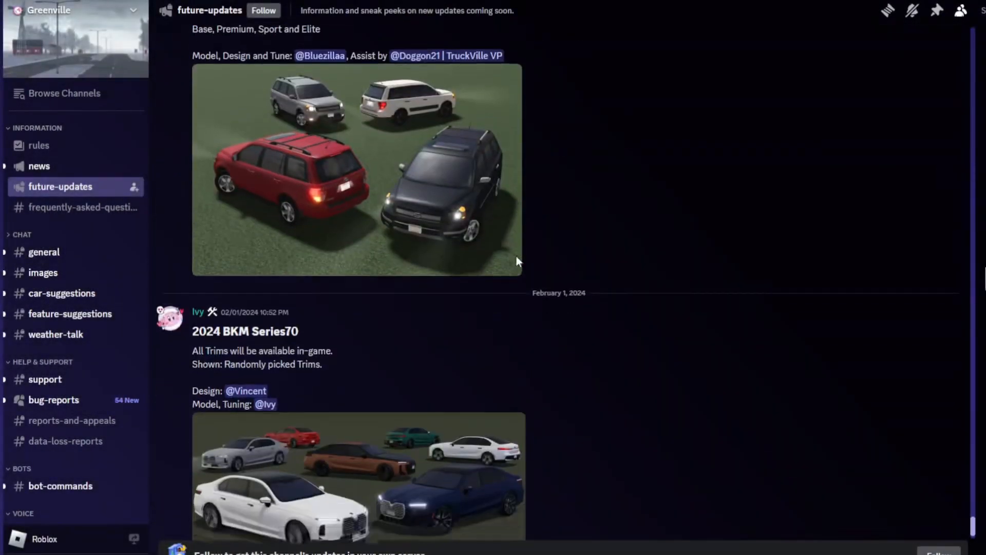
scroll("down", 3)
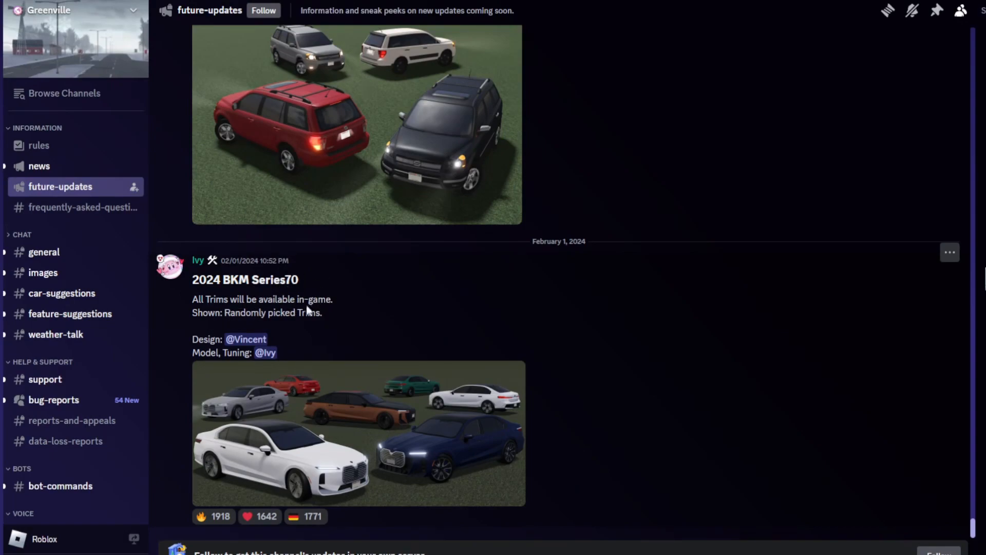
mouse_move(237, 367)
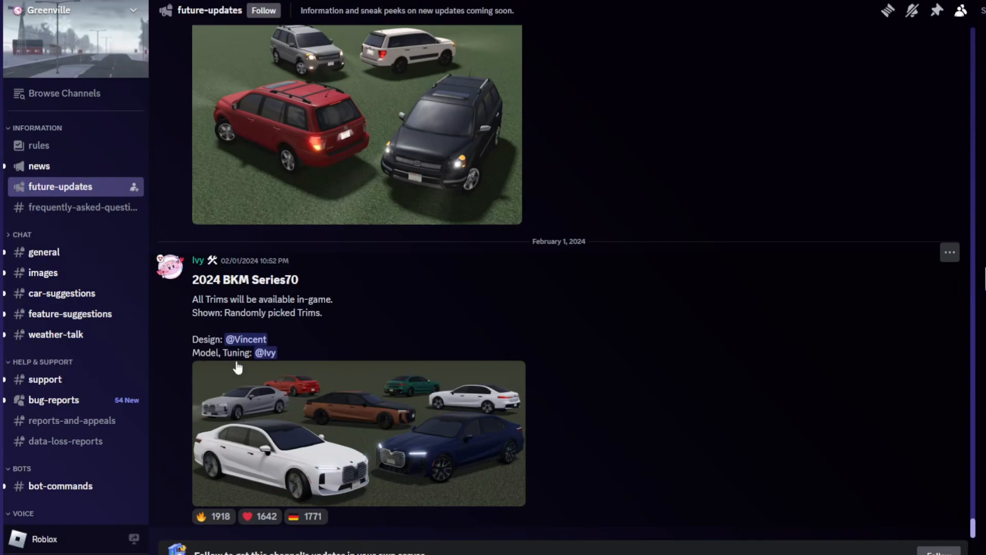
mouse_move(338, 324)
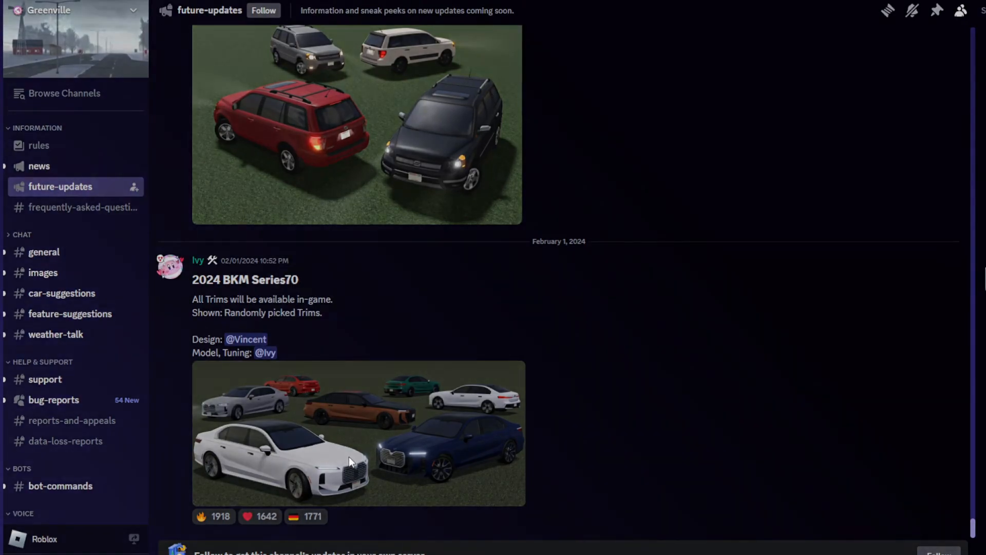
View the Series70 lineup photo full size, then add a fire reaction to the post.
left_click(358, 434)
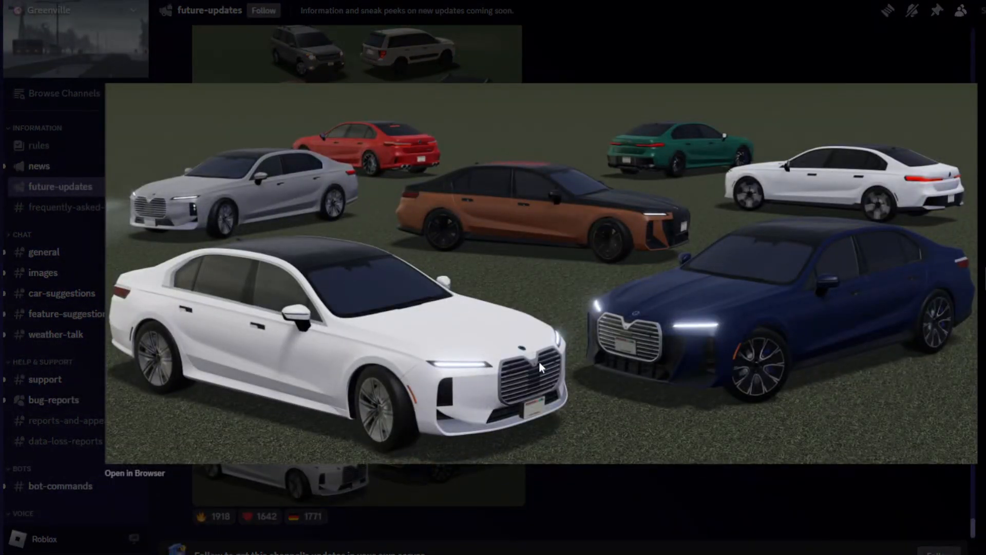
mouse_move(634, 271)
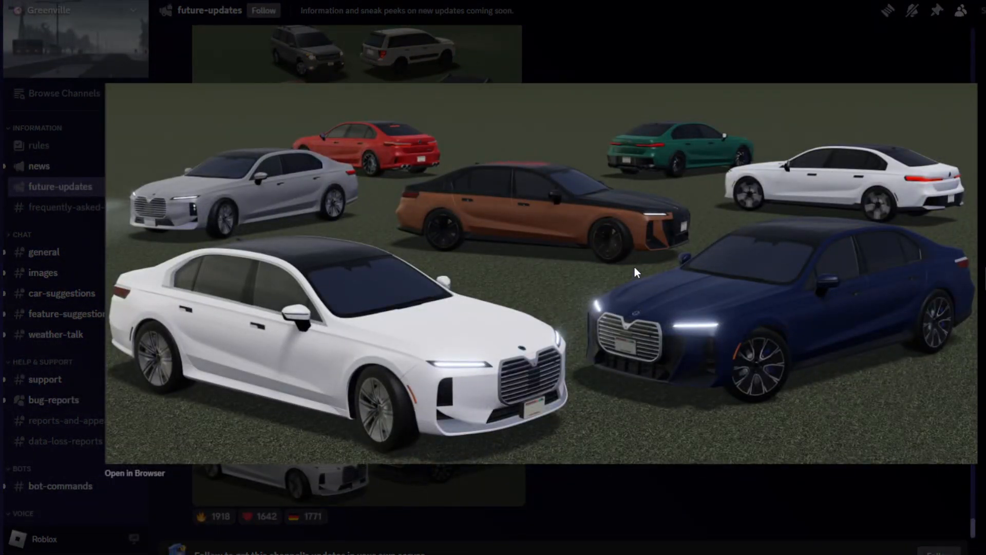
mouse_move(656, 343)
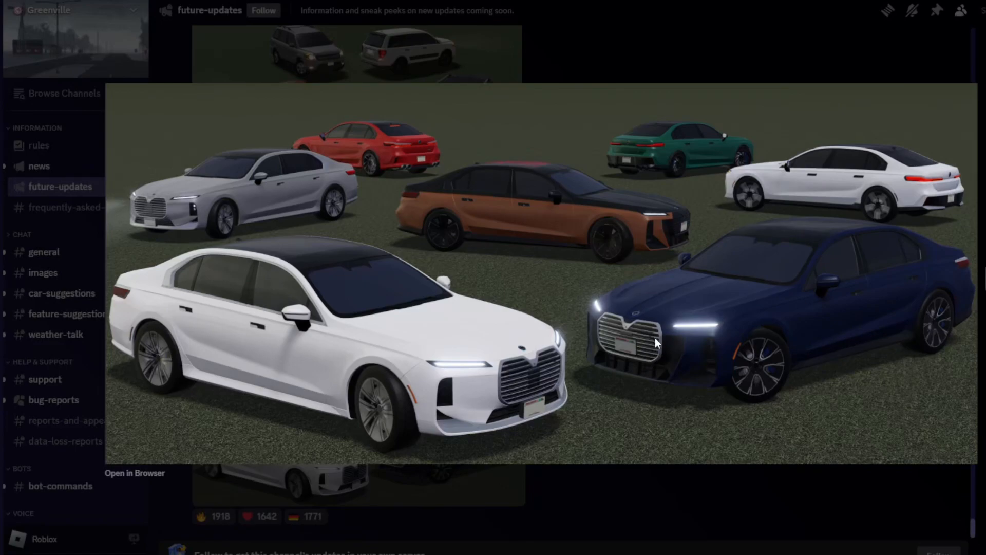
mouse_move(523, 387)
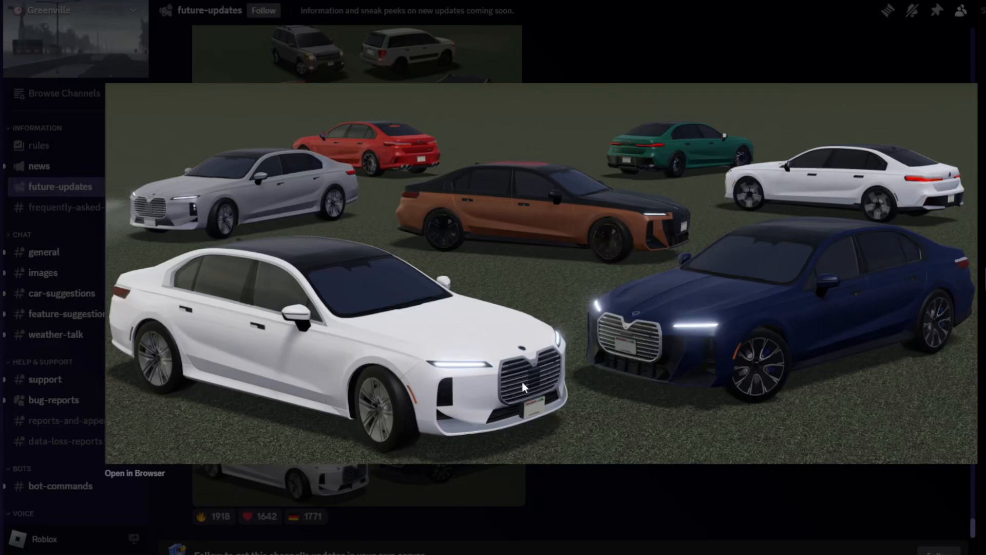
mouse_move(670, 331)
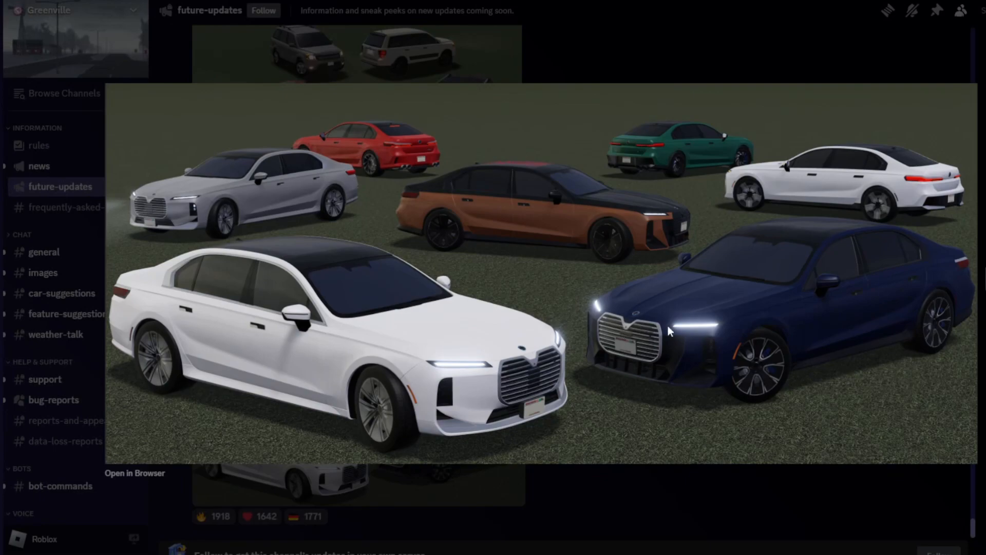
mouse_move(667, 341)
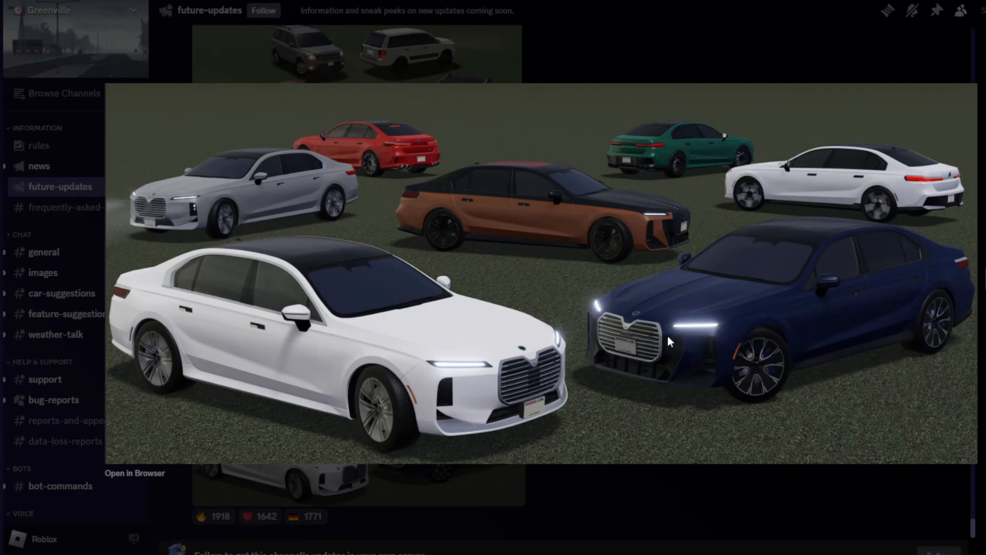
mouse_move(616, 350)
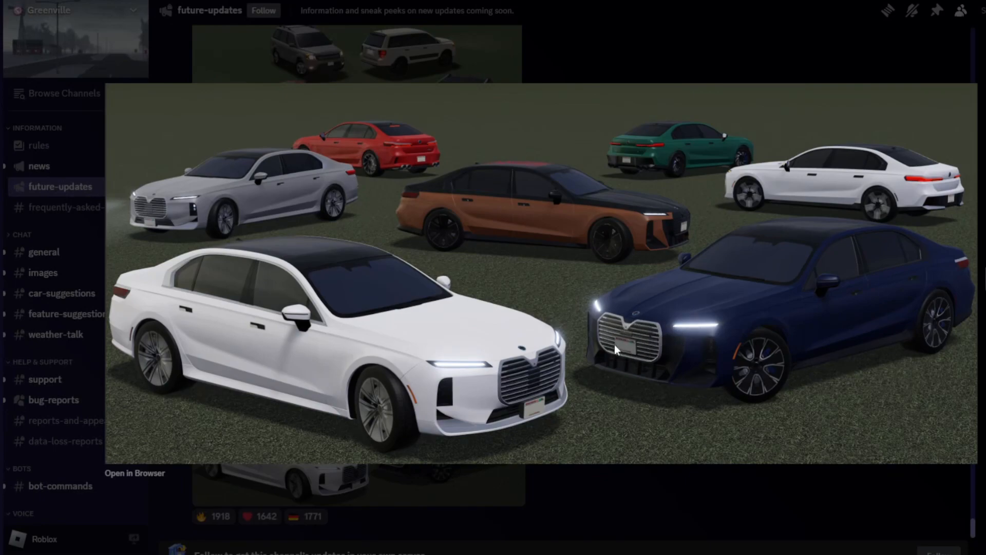
mouse_move(643, 350)
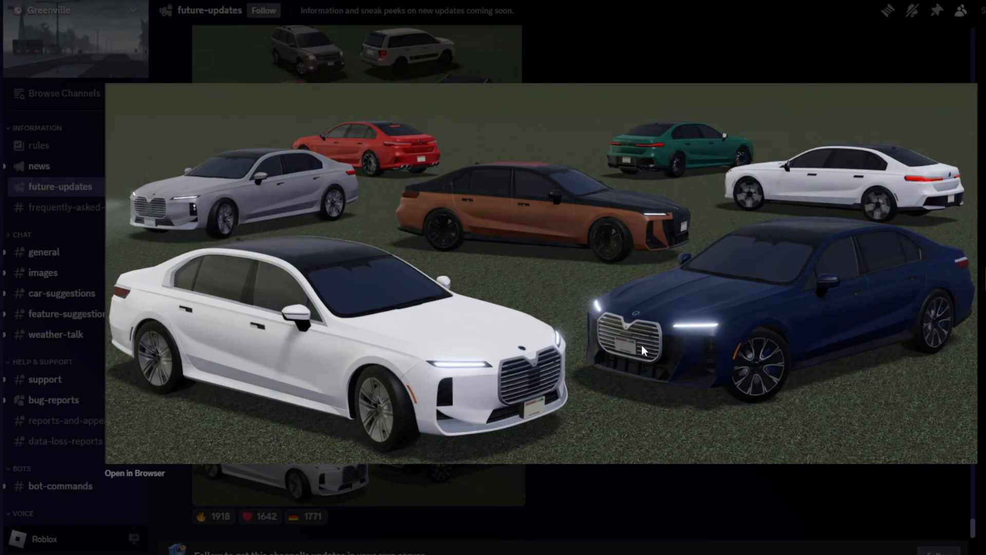
mouse_move(507, 170)
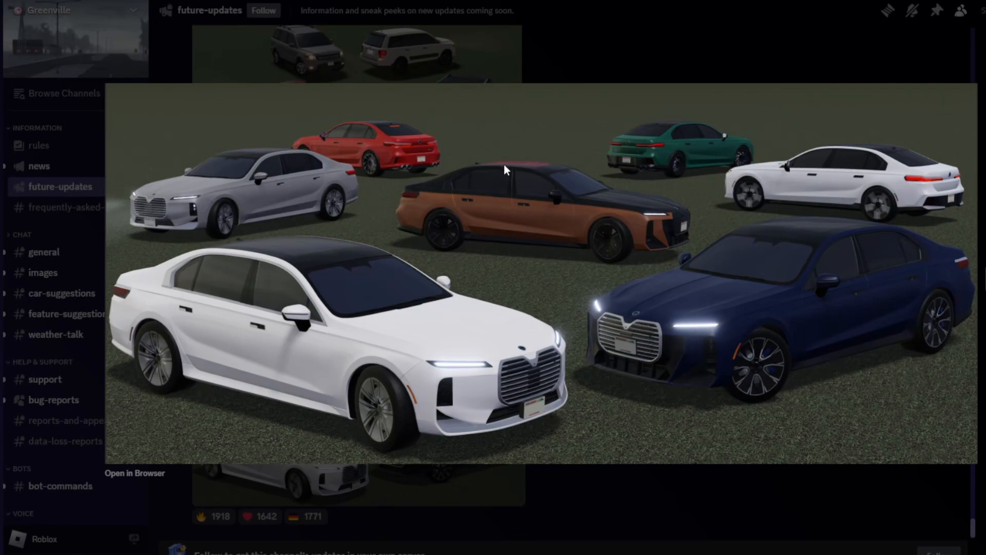
mouse_move(530, 170)
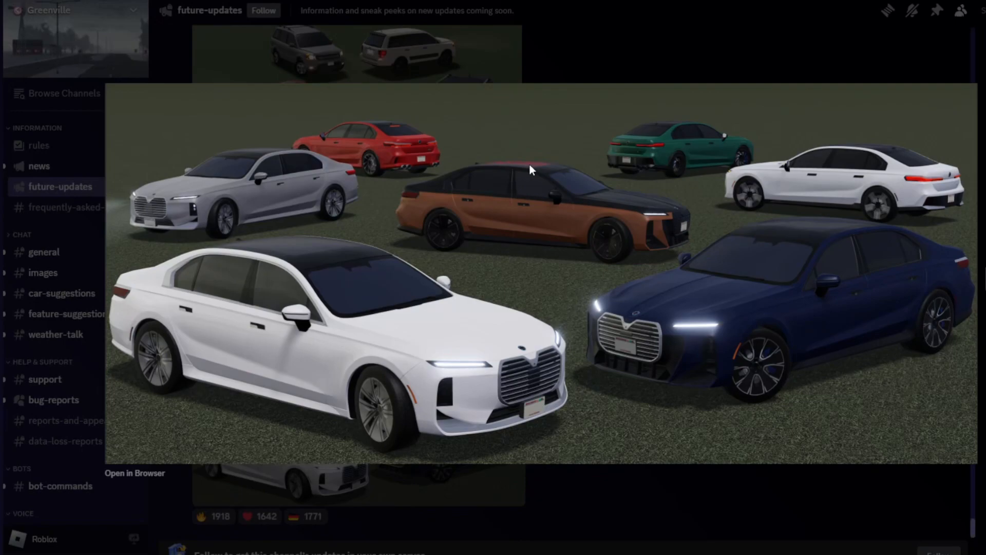
mouse_move(461, 247)
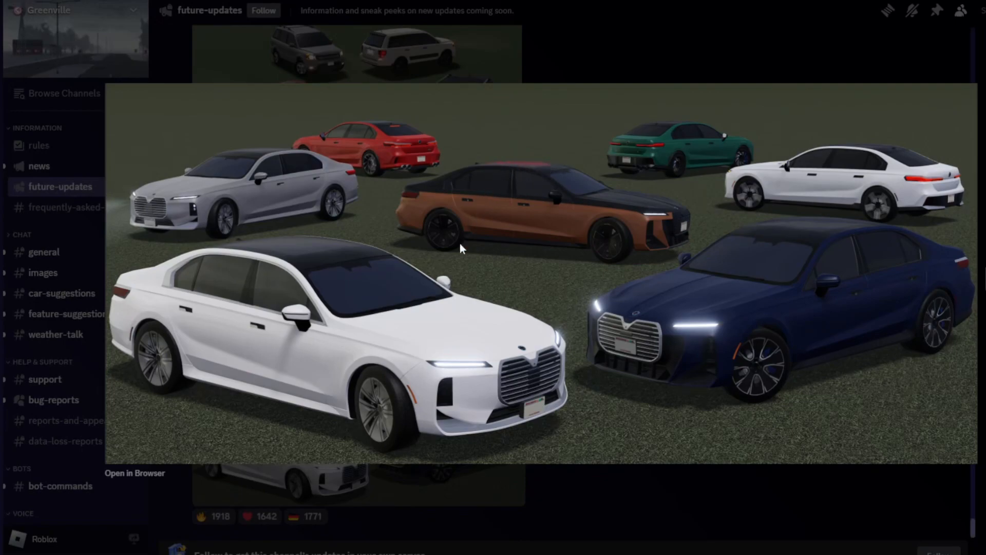
mouse_move(771, 215)
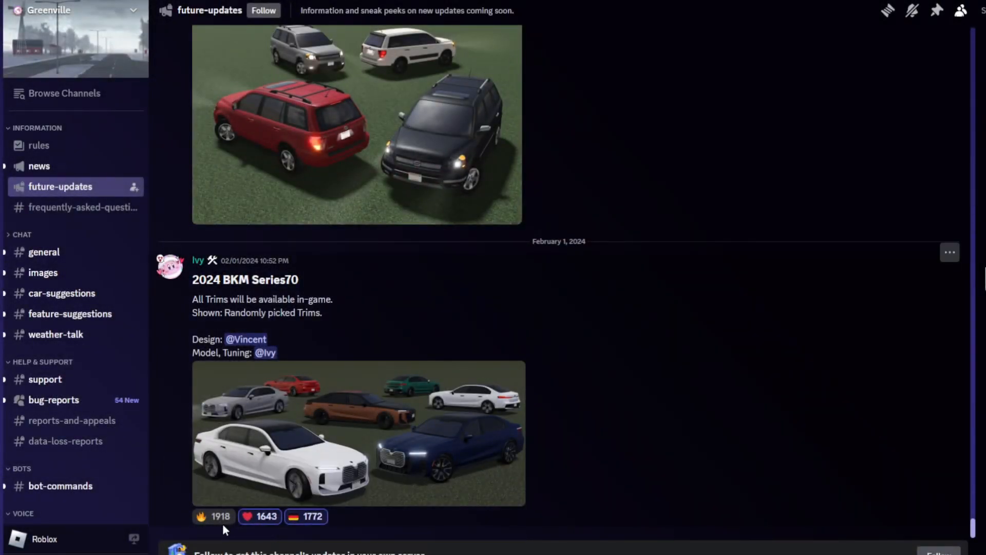
left_click(213, 516)
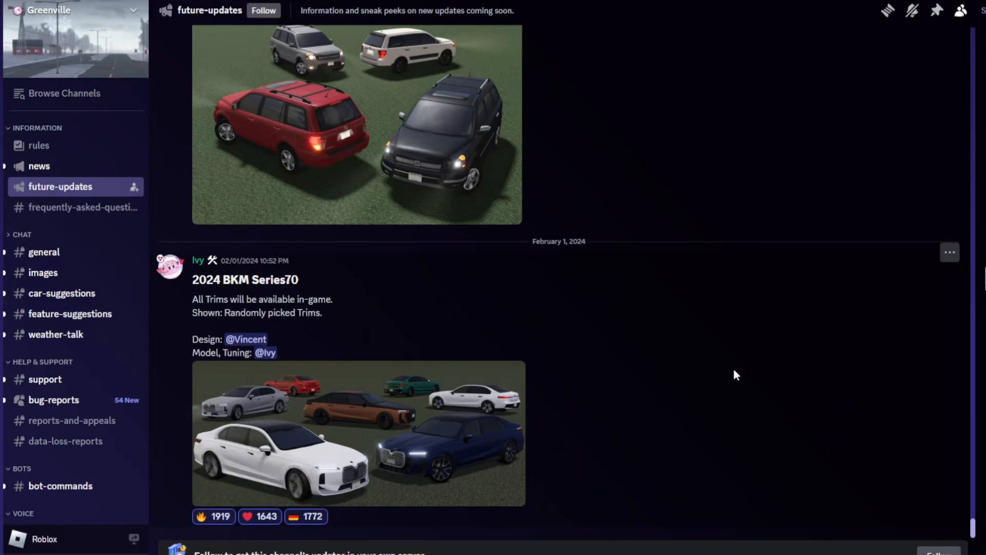